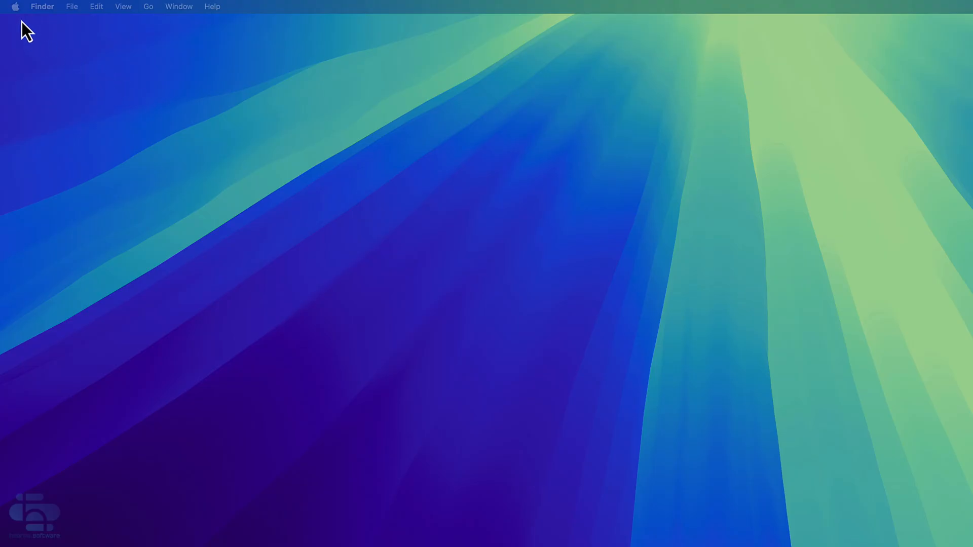
Open the browser to the Hearne Software SPSS v30 download page for Mac and Windows.
{"action": "left_click", "coordinate": [17, 7]}
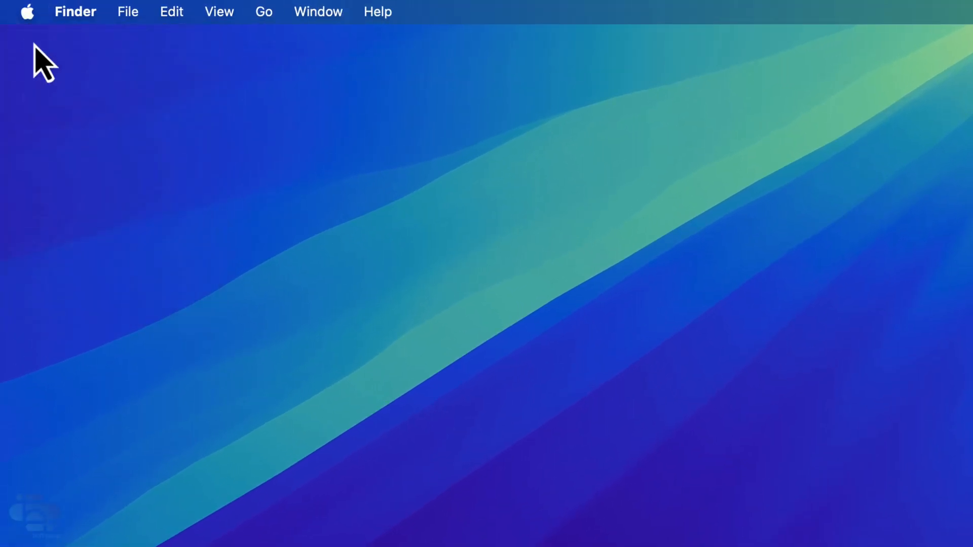
{"action": "left_click", "coordinate": [28, 11]}
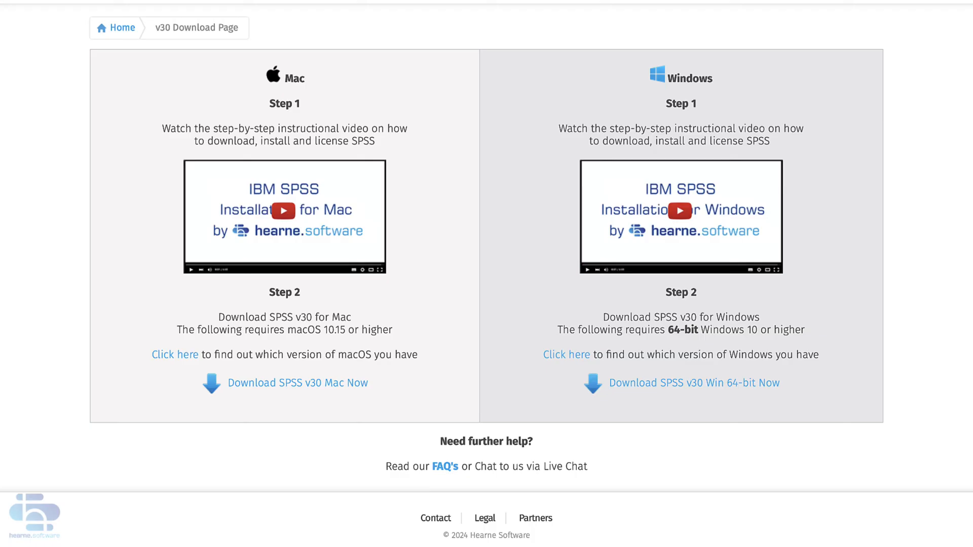
Choose the SPSS v30 Mac download, agree to the licence terms, and submit.
{"action": "left_click", "coordinate": [298, 382]}
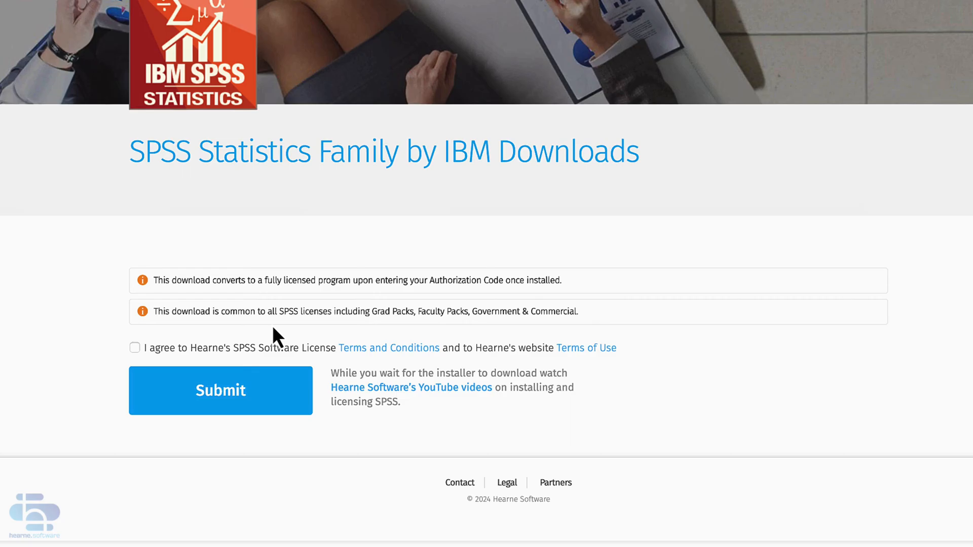
{"action": "left_click", "coordinate": [135, 348]}
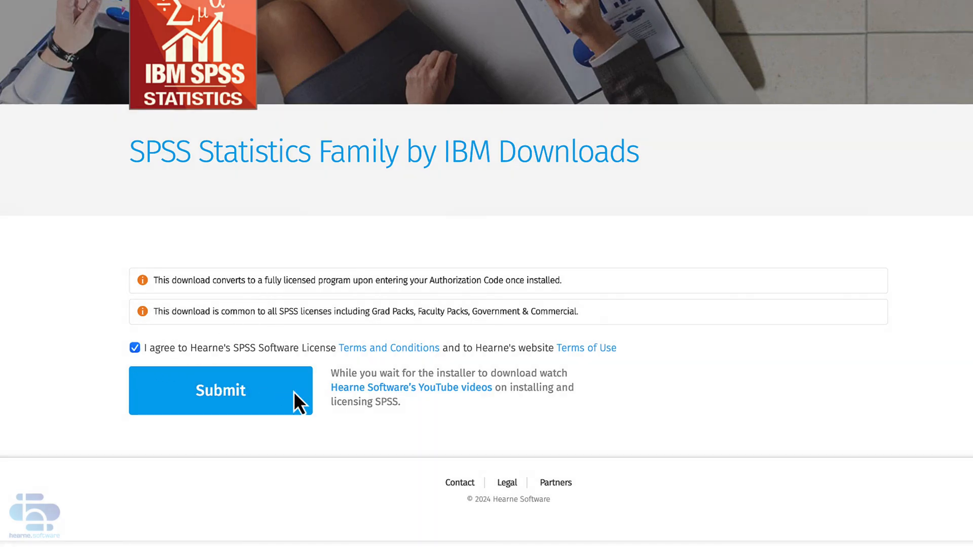
{"action": "left_click", "coordinate": [220, 391]}
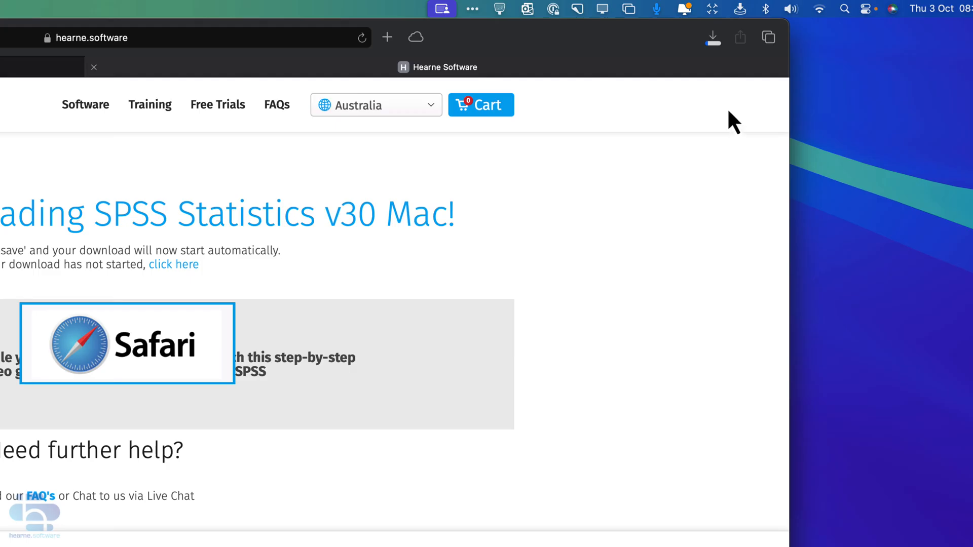
Show the SPSS_Statistics_30_Mac.pkg download in the Finder Downloads folder.
{"action": "left_click", "coordinate": [712, 36]}
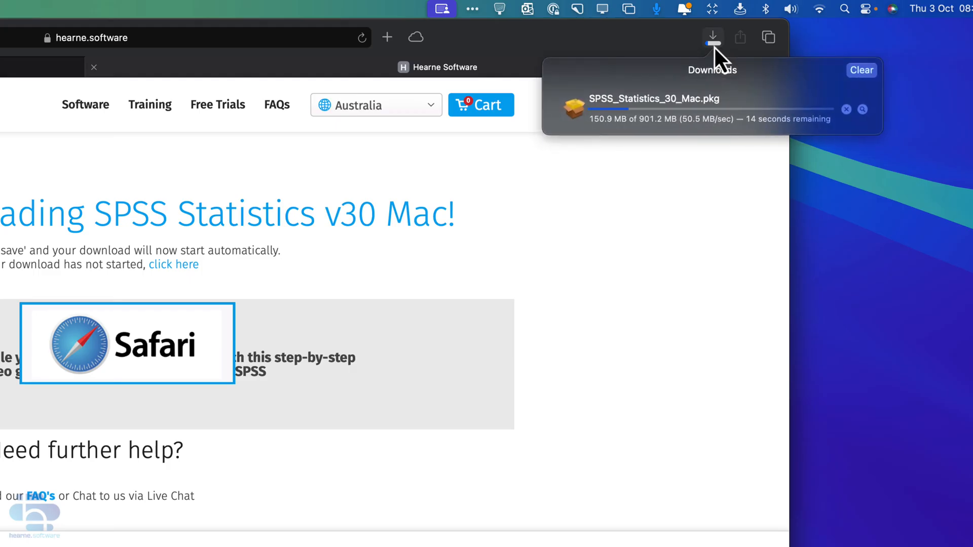
{"action": "mouse_move", "coordinate": [763, 109]}
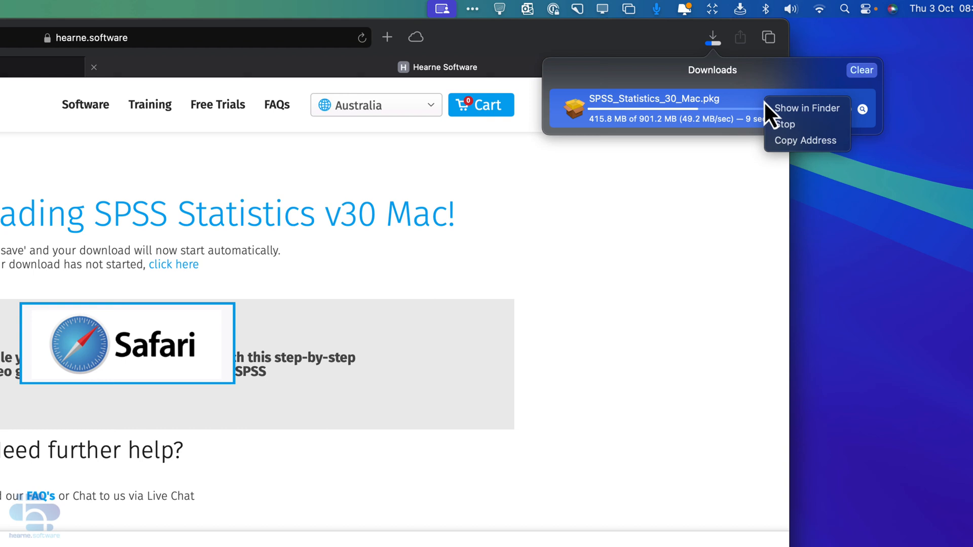
{"action": "mouse_move", "coordinate": [804, 122]}
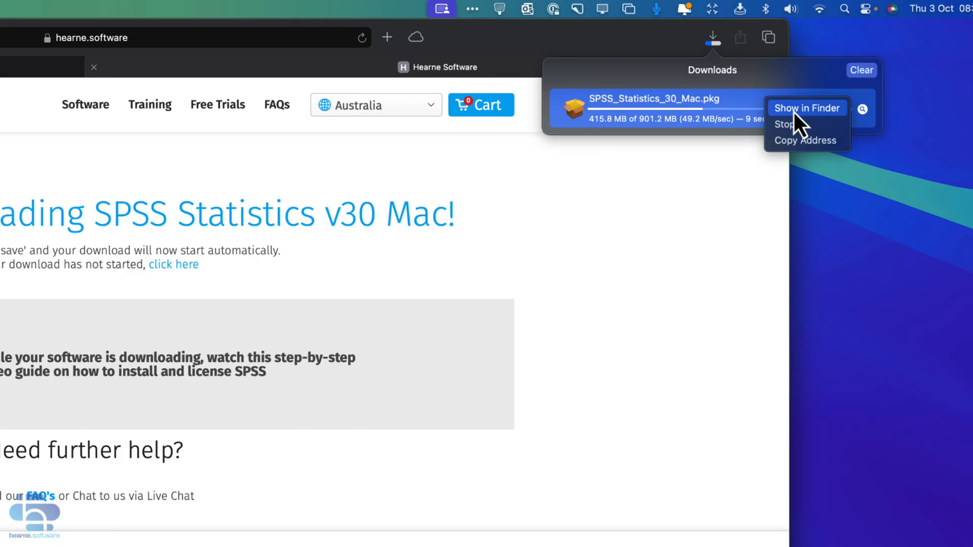
{"action": "left_click", "coordinate": [806, 108]}
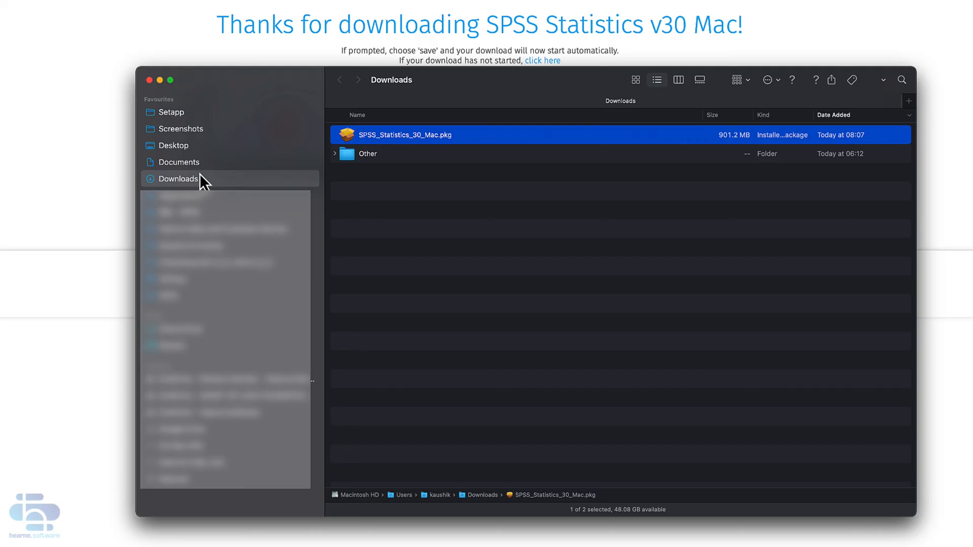
{"action": "mouse_move", "coordinate": [516, 157]}
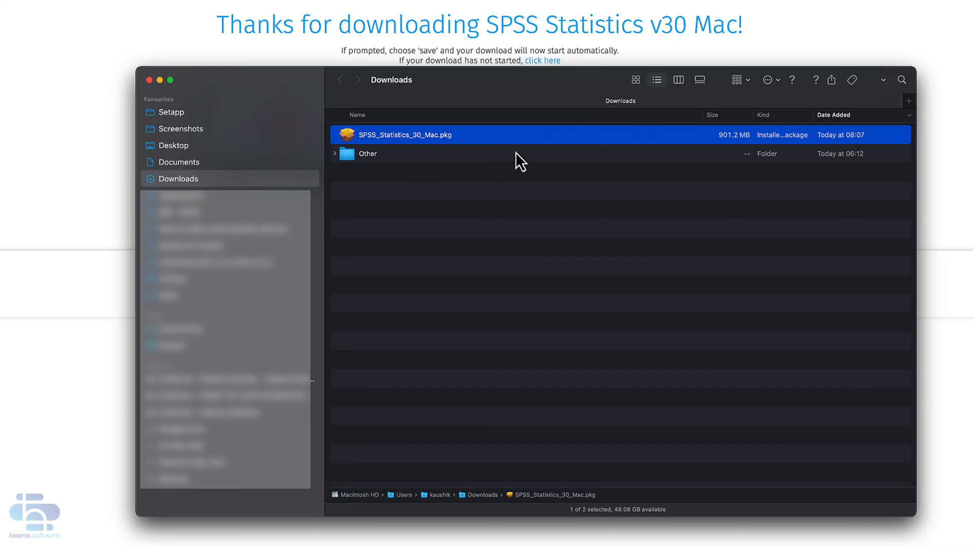
{"action": "mouse_move", "coordinate": [523, 147]}
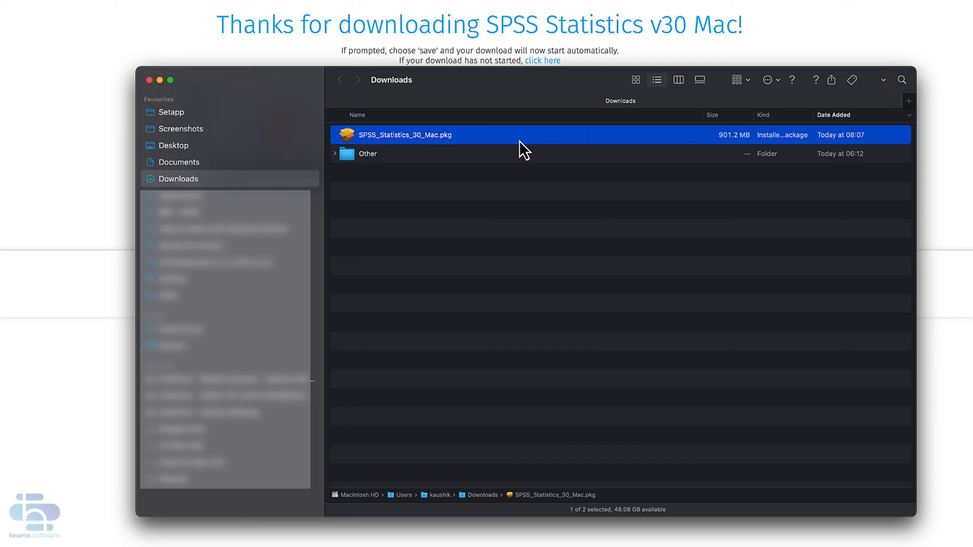
{"action": "mouse_move", "coordinate": [329, 155]}
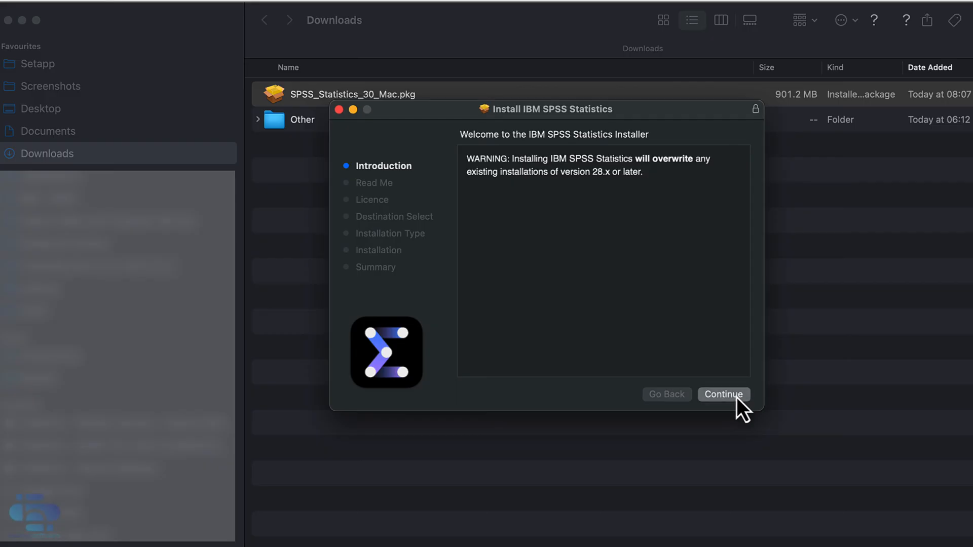
Continue past introduction and read-me, agree to licence, and install on Macintosh HD.
{"action": "left_click", "coordinate": [724, 395]}
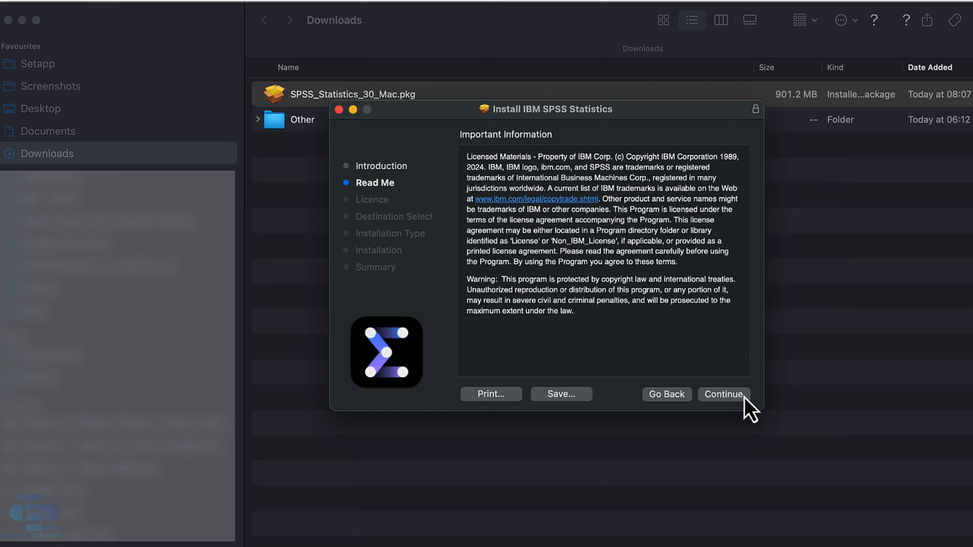
{"action": "left_click", "coordinate": [724, 394]}
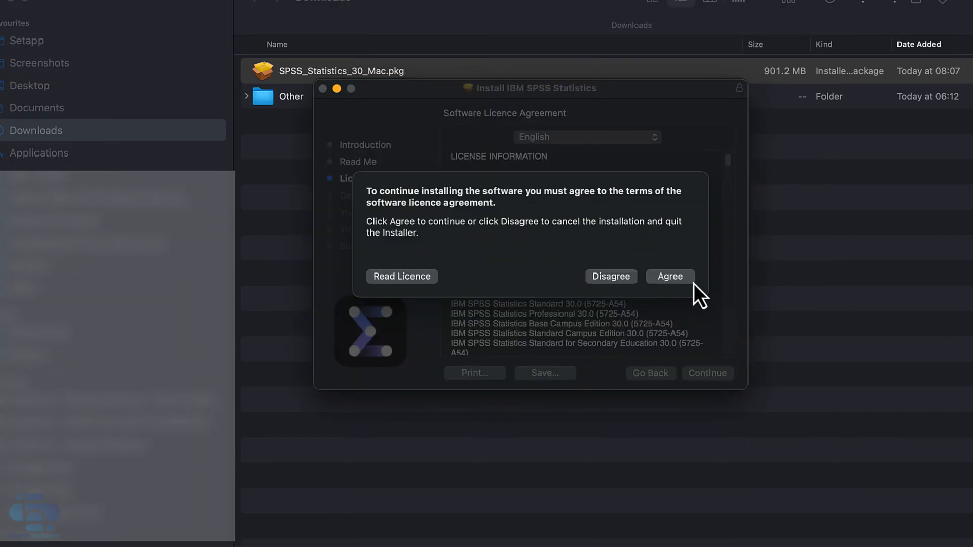
{"action": "left_click", "coordinate": [670, 277]}
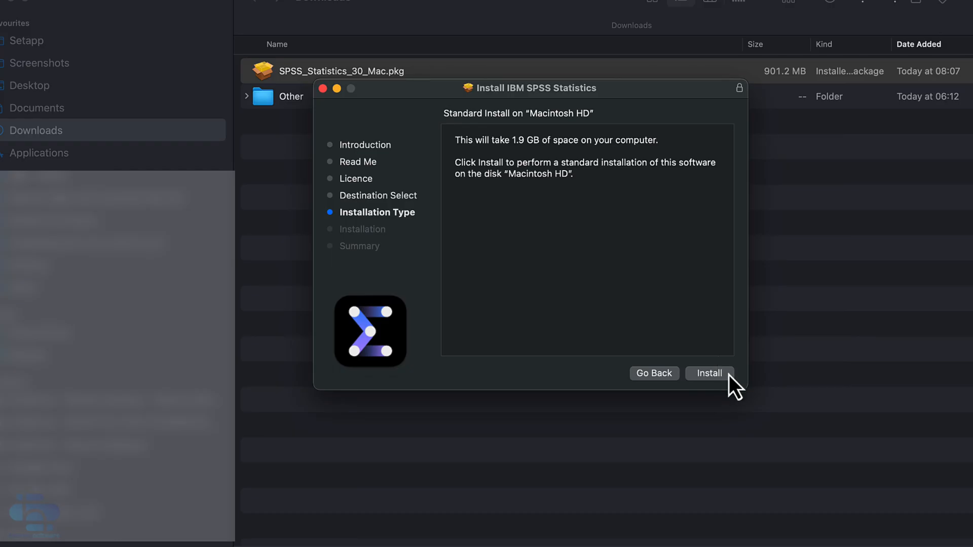
{"action": "left_click", "coordinate": [710, 373]}
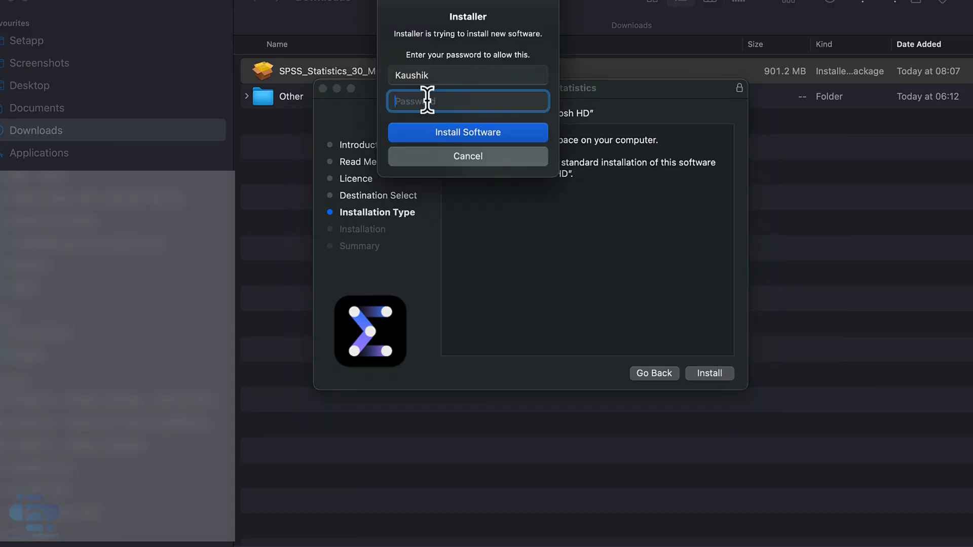
Authorise the install with the administrator password, then close the installer after success.
{"action": "type", "text": "•••••"}
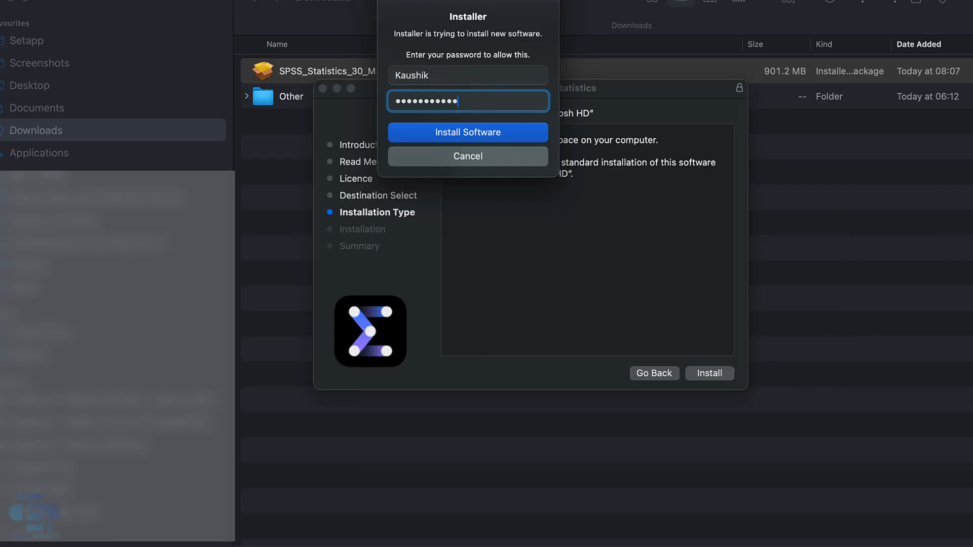
{"action": "left_click", "coordinate": [468, 133]}
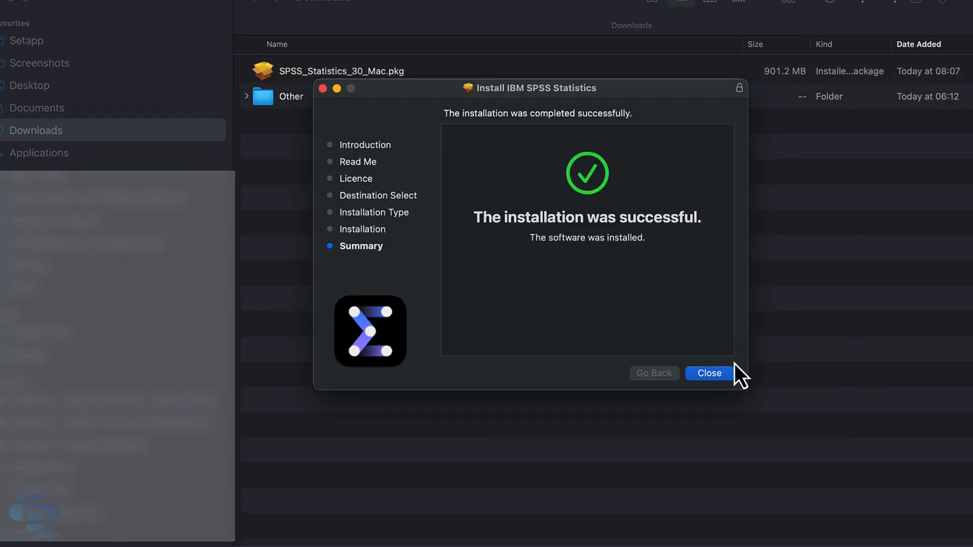
{"action": "mouse_move", "coordinate": [734, 395]}
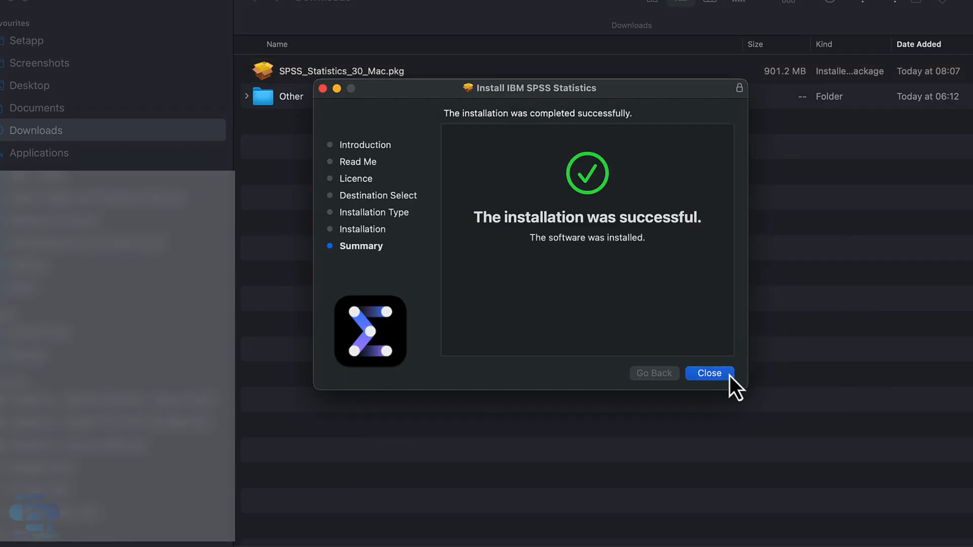
{"action": "left_click", "coordinate": [709, 374]}
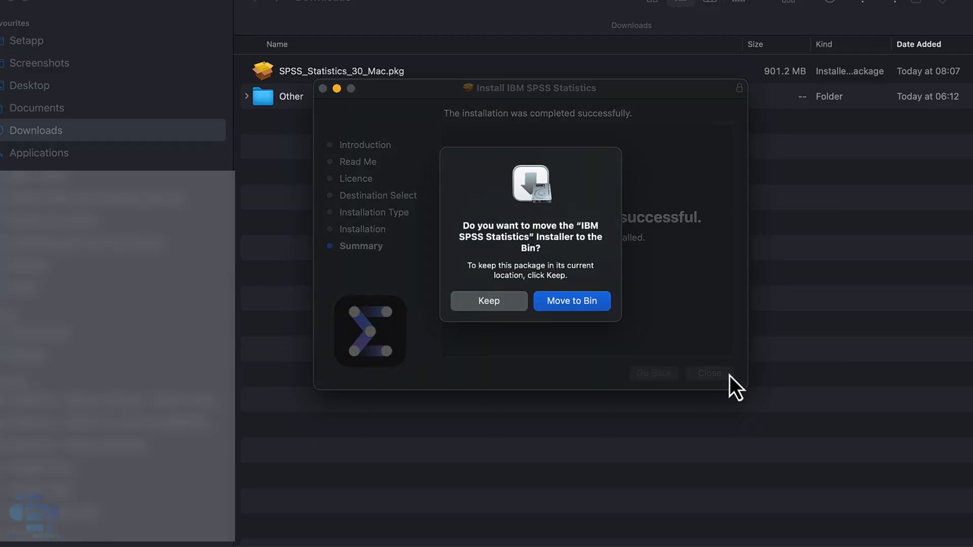
{"action": "mouse_move", "coordinate": [617, 338]}
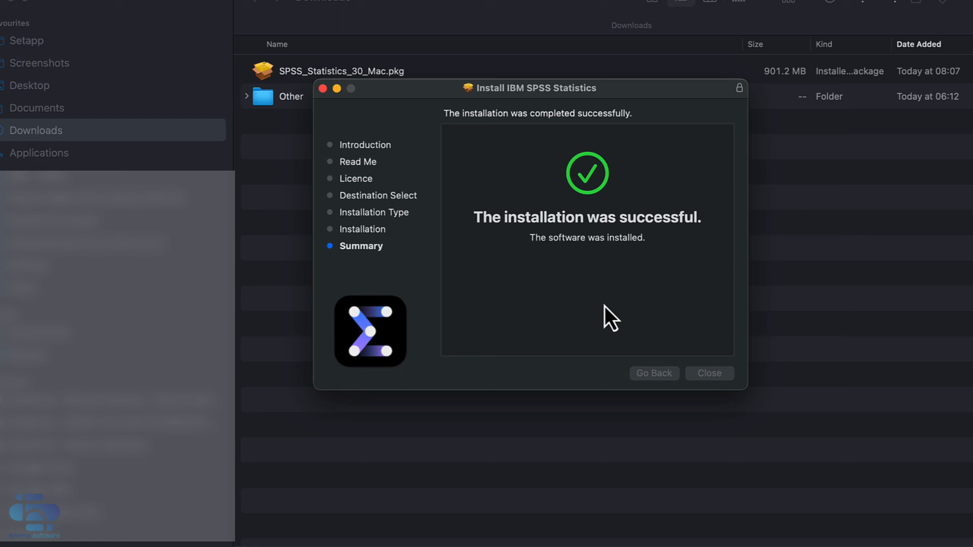
{"action": "left_click", "coordinate": [709, 373]}
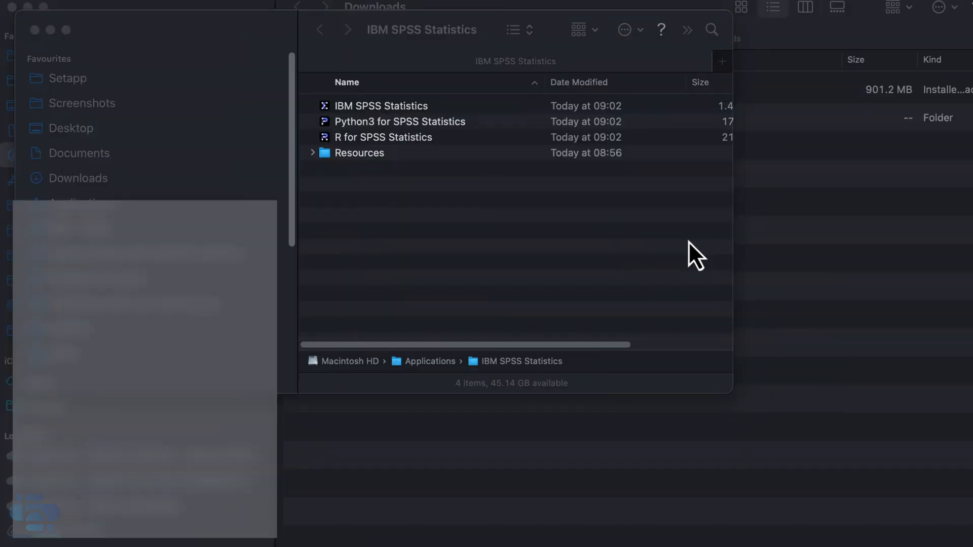
{"action": "mouse_move", "coordinate": [669, 242]}
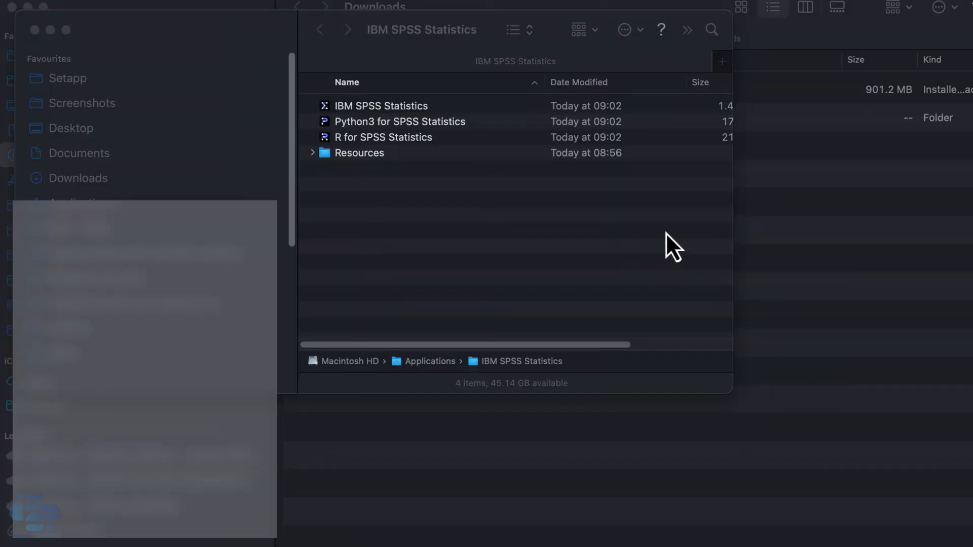
{"action": "mouse_move", "coordinate": [469, 115]}
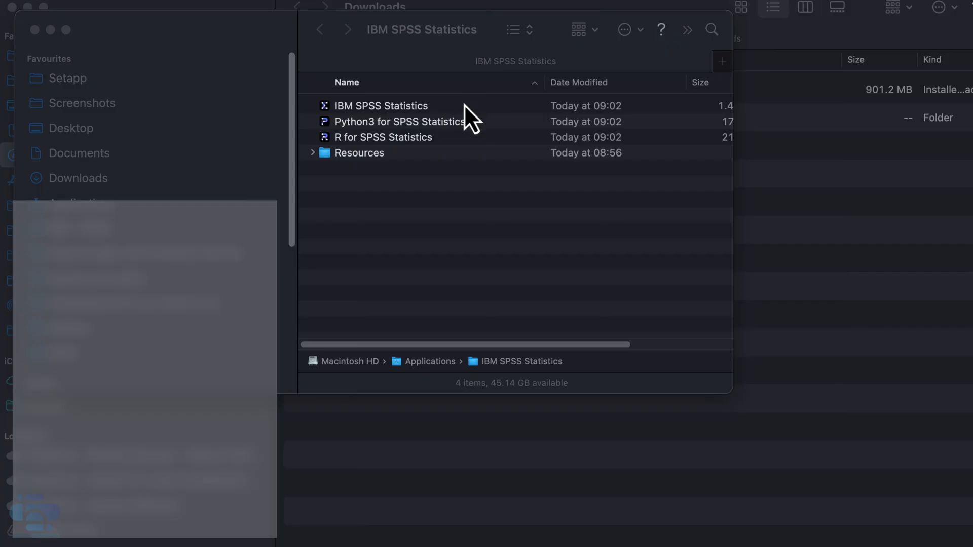
Launch the IBM SPSS Statistics app from Applications > IBM SPSS Statistics.
{"action": "left_click", "coordinate": [381, 106]}
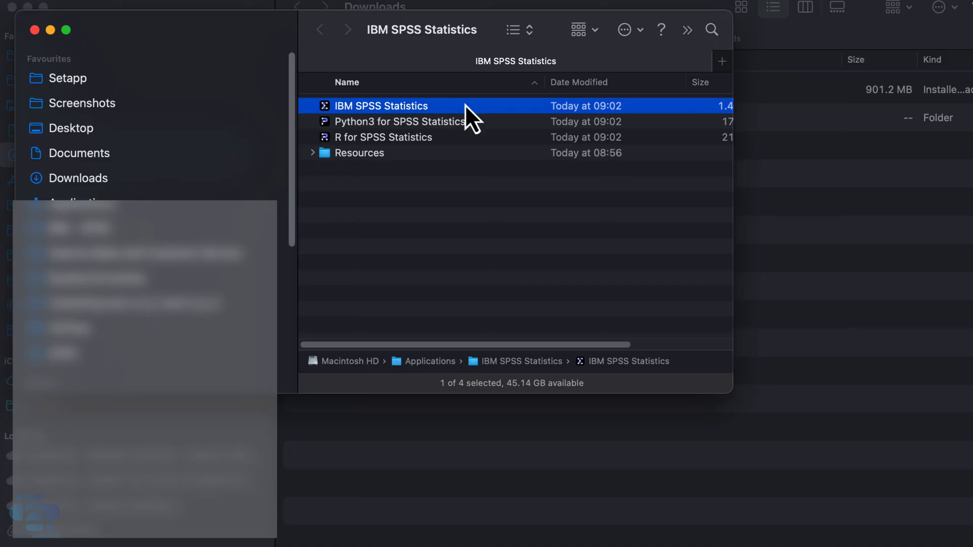
{"action": "double_click", "coordinate": [381, 106]}
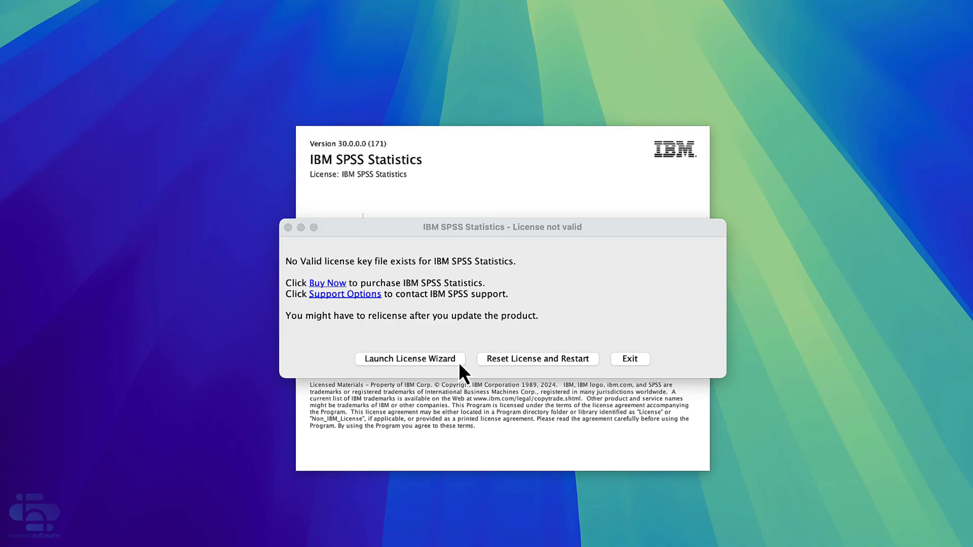
{"action": "left_click", "coordinate": [408, 359]}
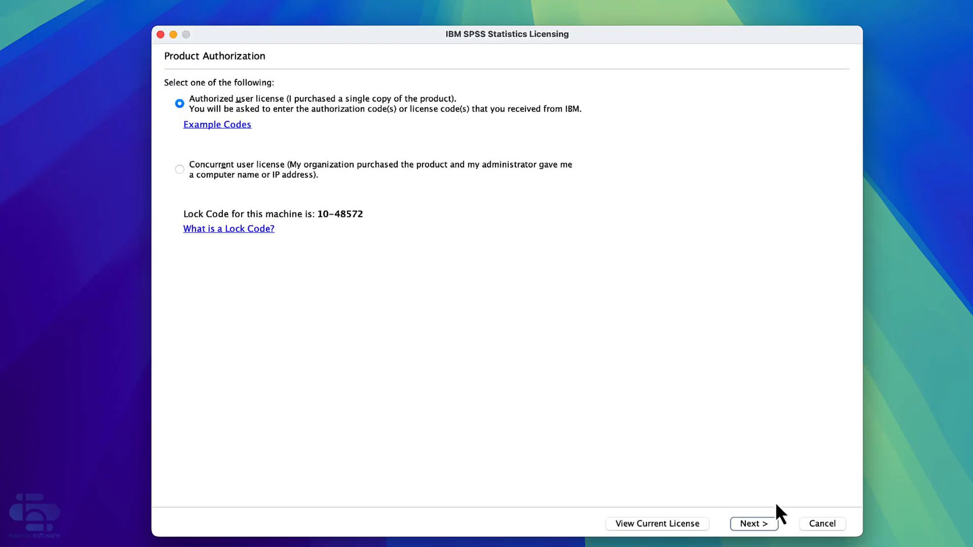
{"action": "left_click", "coordinate": [754, 524]}
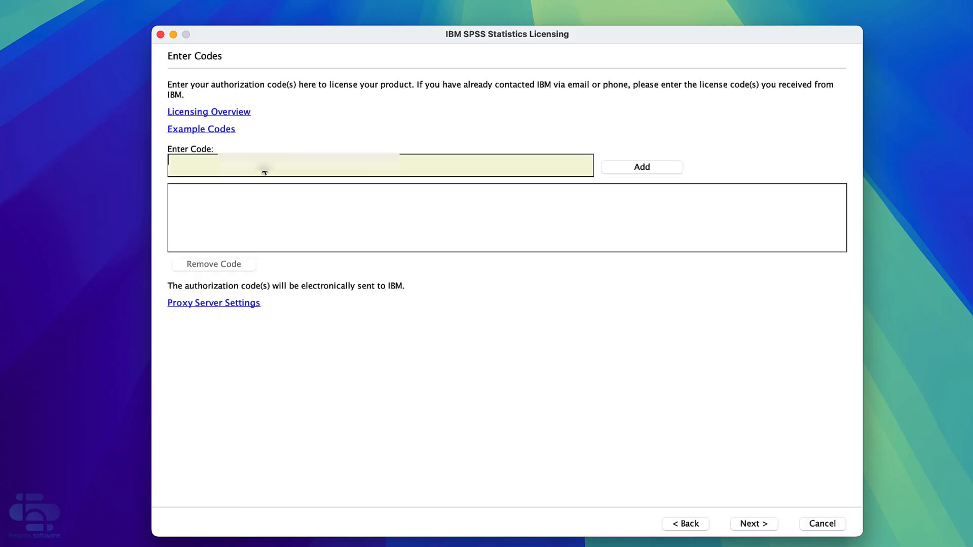
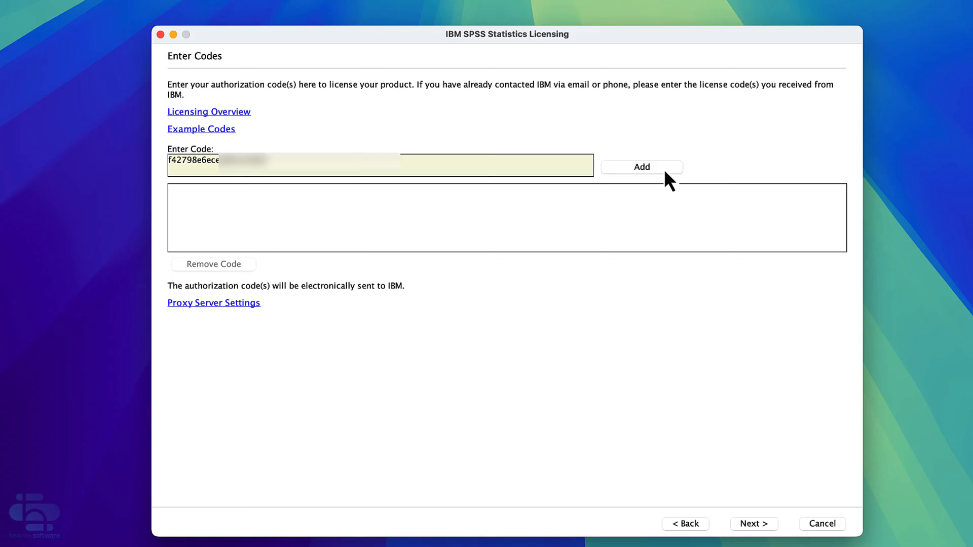
{"action": "left_click", "coordinate": [642, 166]}
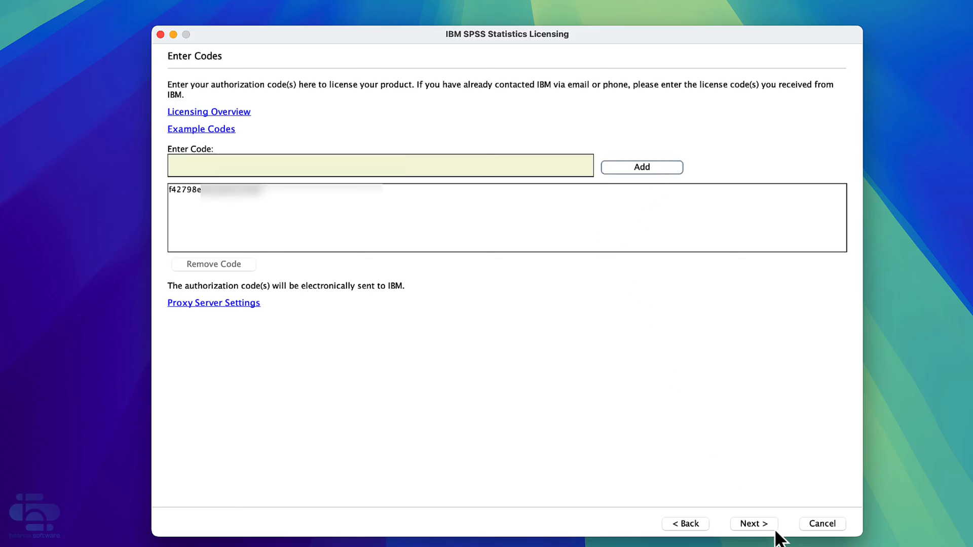
{"action": "left_click", "coordinate": [754, 523]}
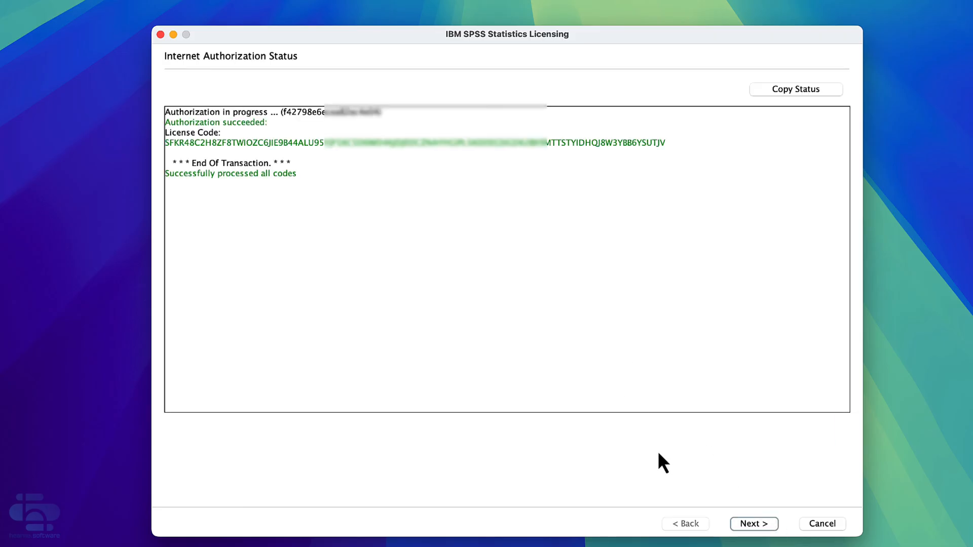
{"action": "mouse_move", "coordinate": [773, 538]}
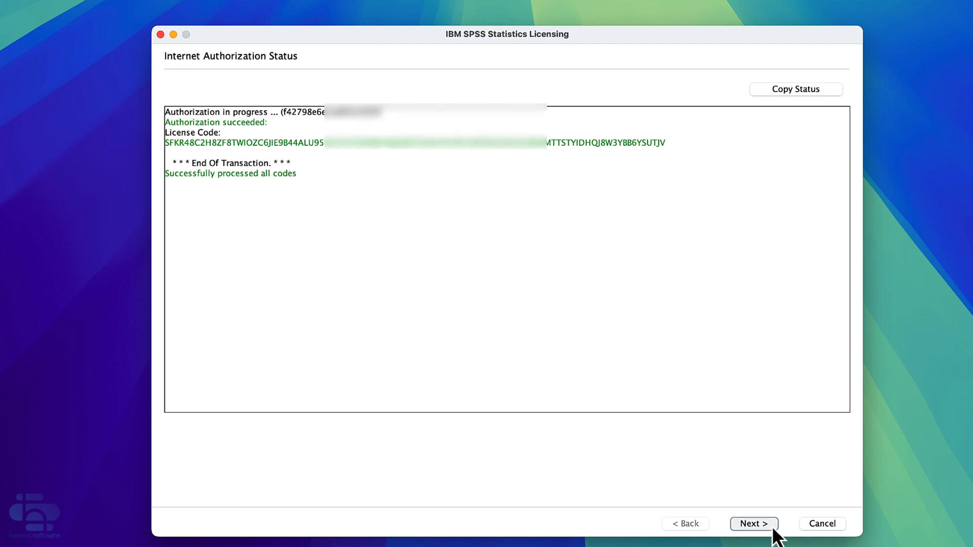
Finish licensing, restart SPSS, and dismiss the welcome dialog.
{"action": "left_click", "coordinate": [754, 523]}
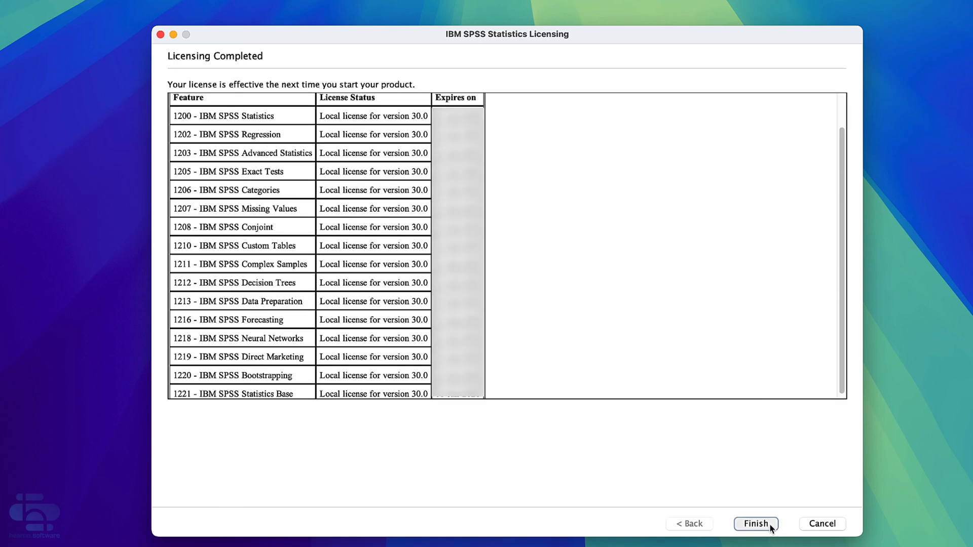
{"action": "left_click", "coordinate": [756, 524]}
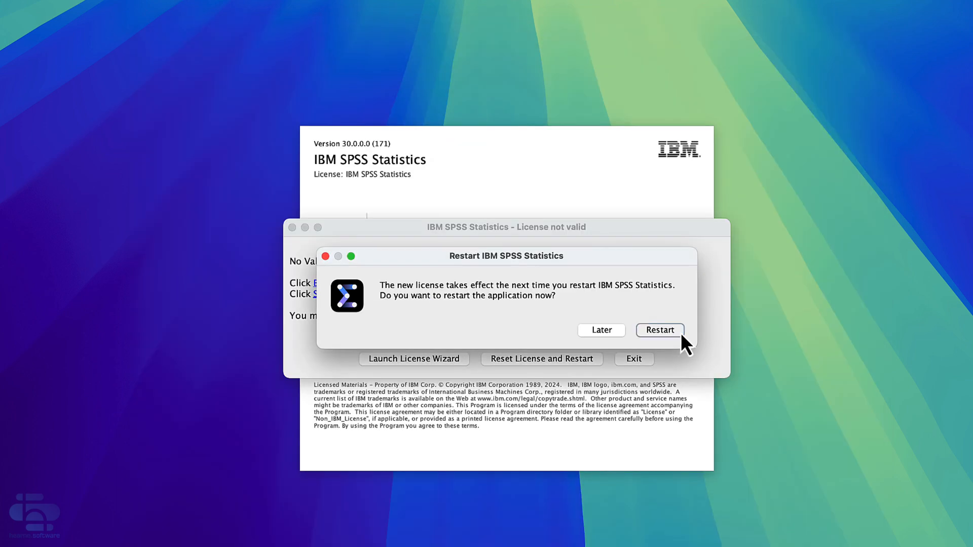
{"action": "left_click", "coordinate": [660, 330]}
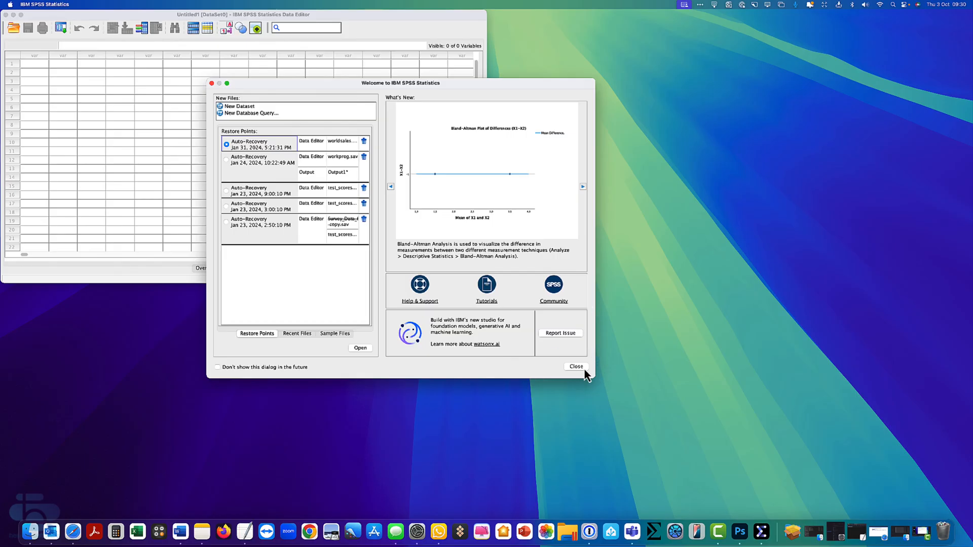
{"action": "left_click", "coordinate": [575, 367]}
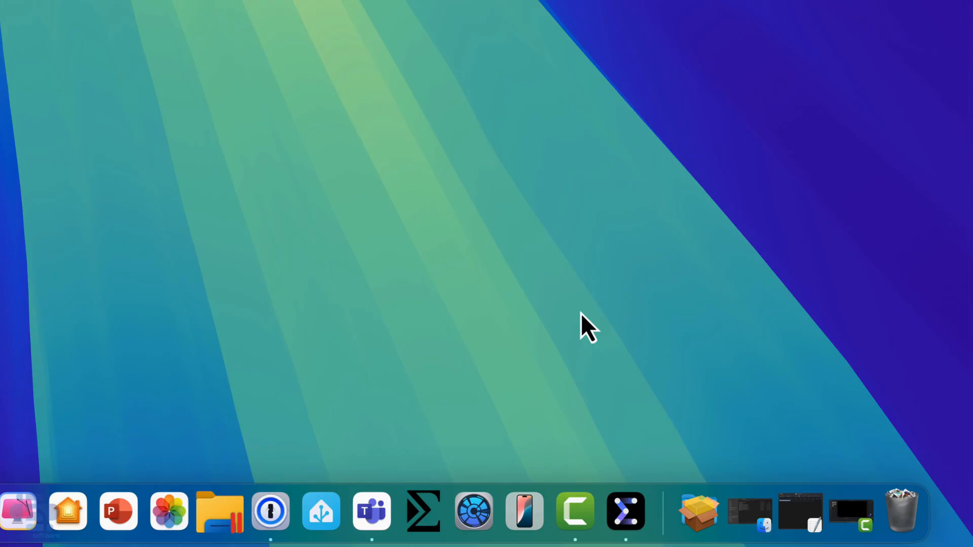
{"action": "mouse_move", "coordinate": [661, 526]}
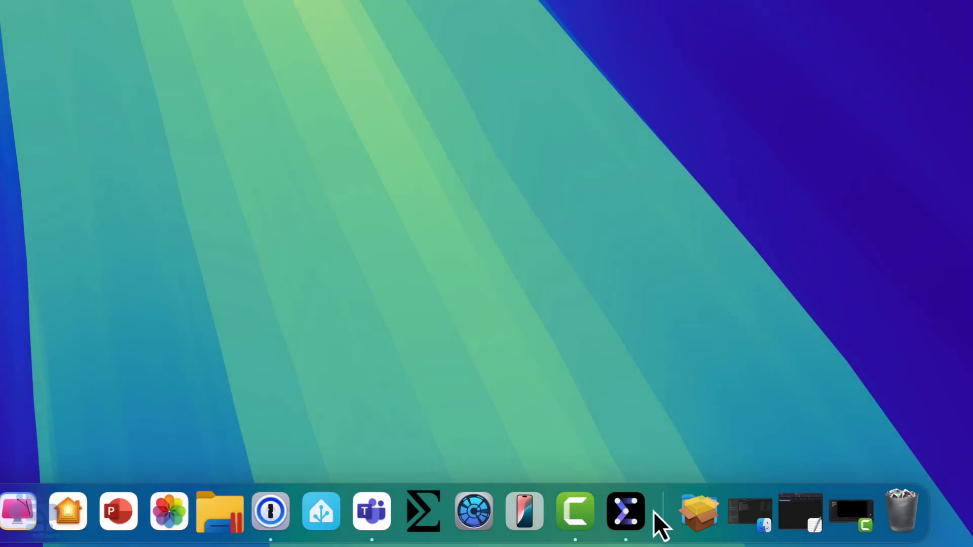
Keep SPSS Statistics in the Dock and open the SPSS Grad Packs for Students FAQs.
{"action": "right_click", "coordinate": [625, 512]}
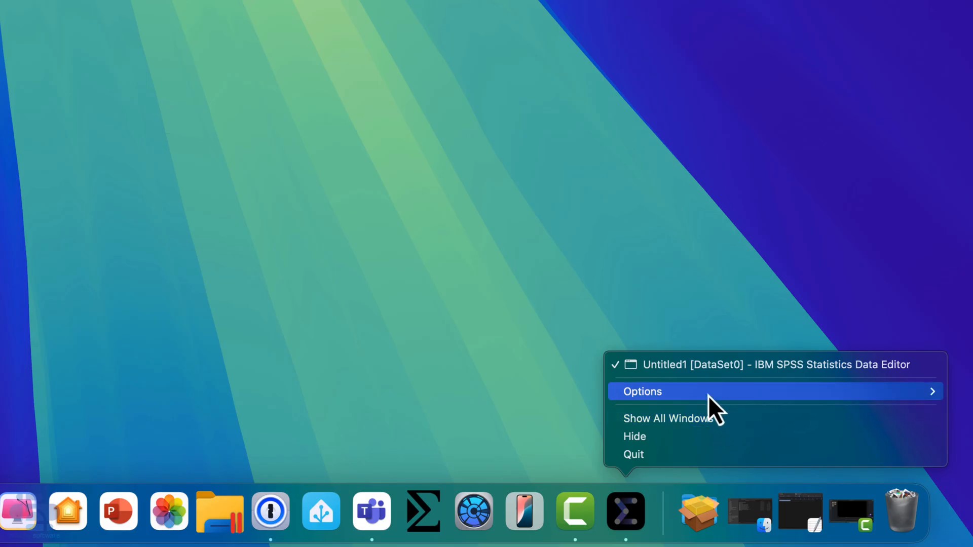
{"action": "left_click", "coordinate": [642, 391]}
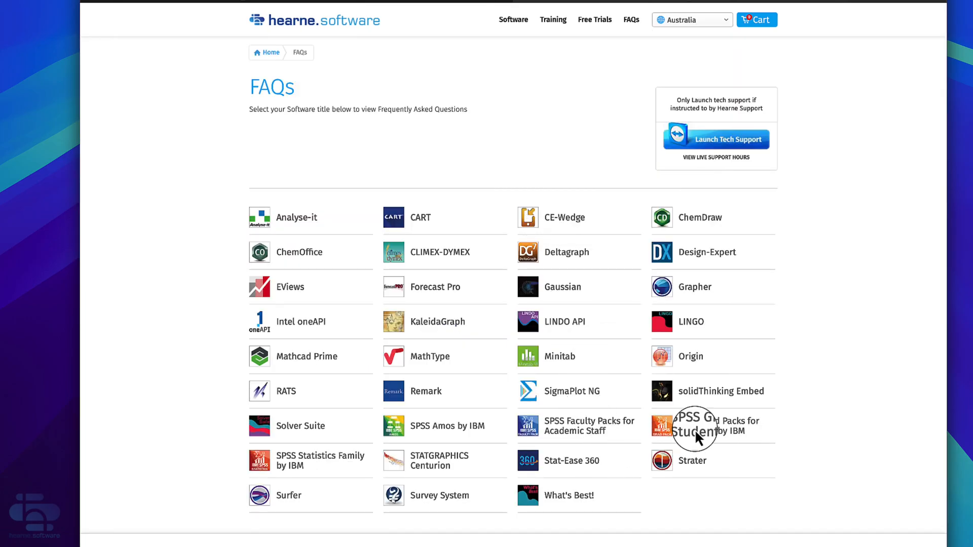
{"action": "left_click", "coordinate": [721, 431]}
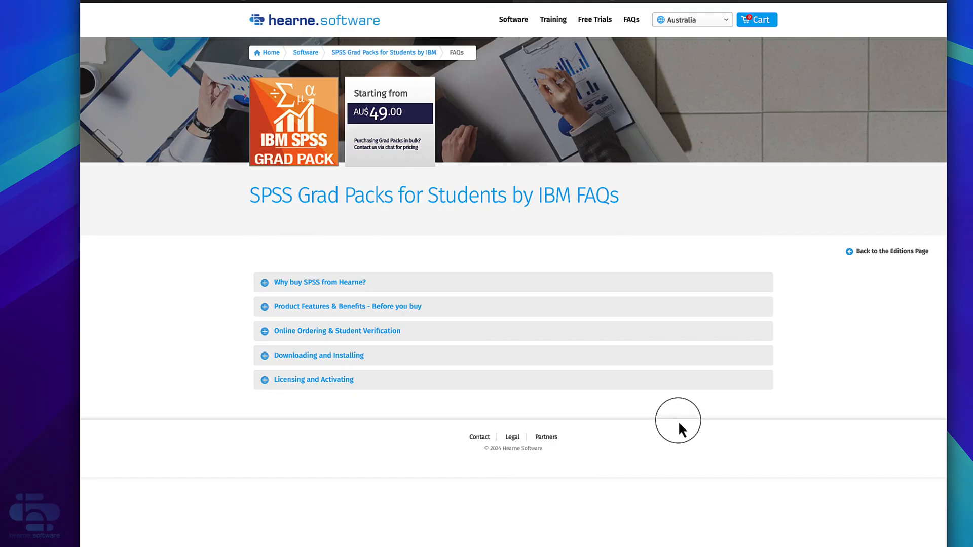